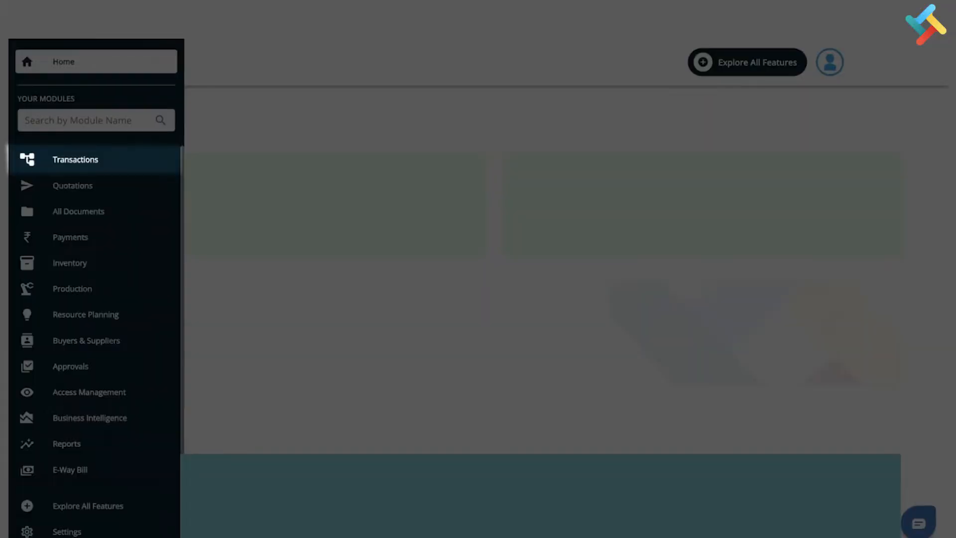
Go to the Transactions list and start creating a new document
{"action": "left_click", "coordinate": [75, 159]}
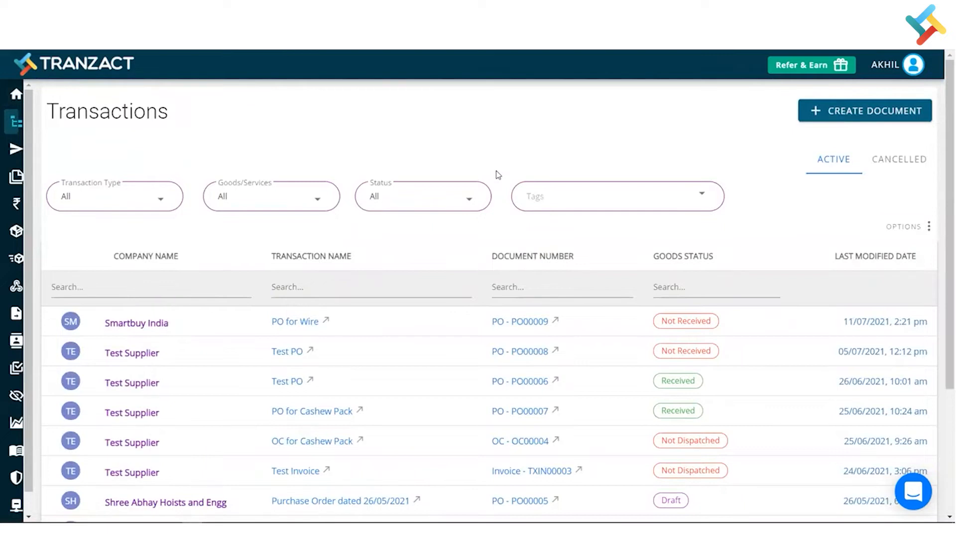
{"action": "mouse_move", "coordinate": [864, 110]}
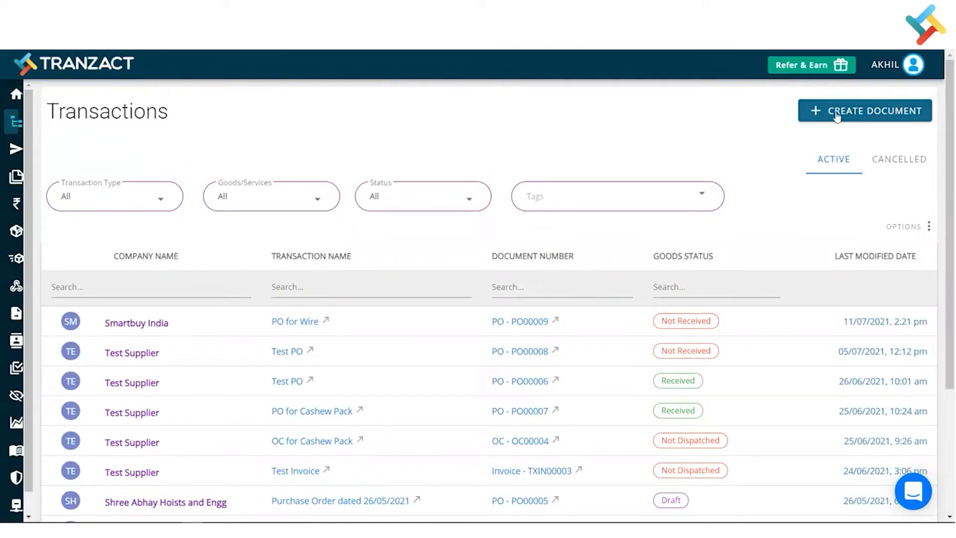
{"action": "left_click", "coordinate": [863, 111]}
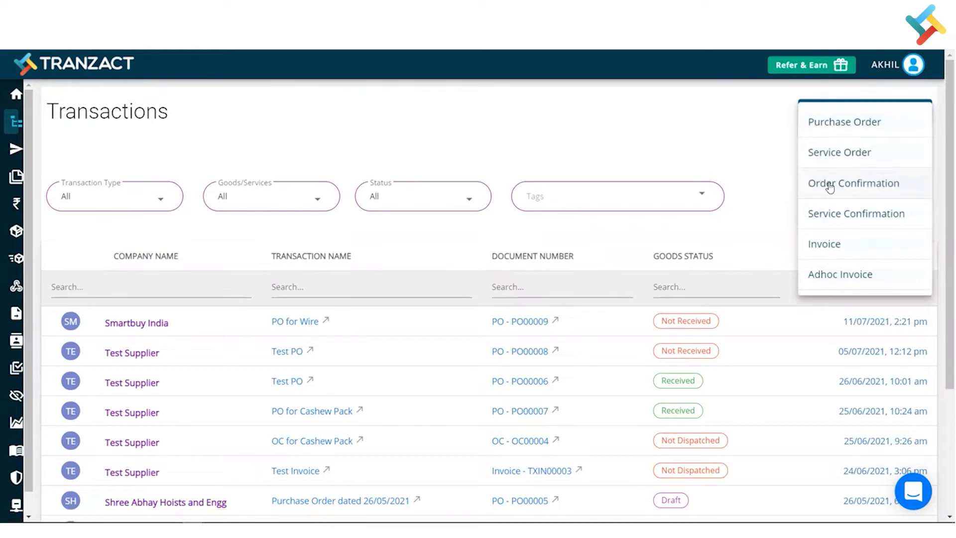
Create a new Order Confirmation with Smartbuy India as the buyer company
{"action": "left_click", "coordinate": [852, 183]}
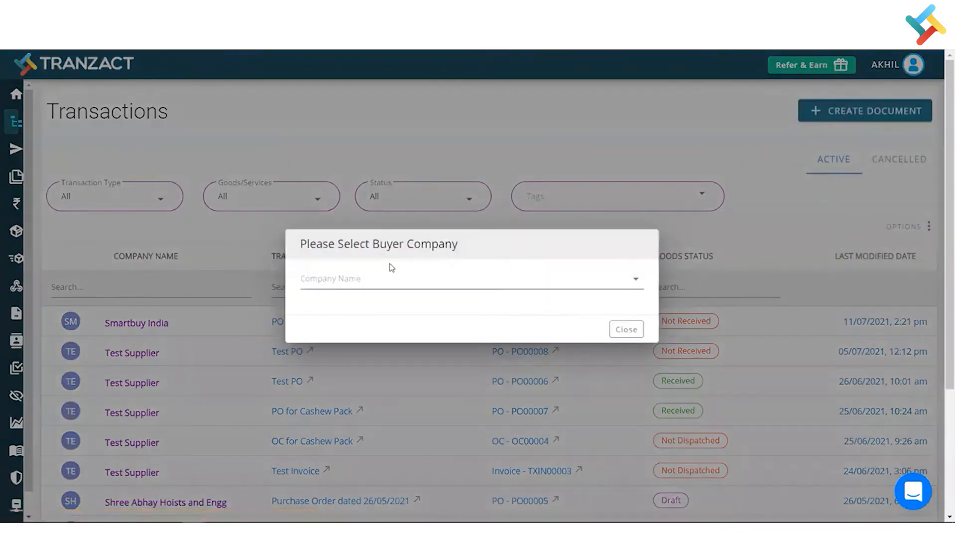
{"action": "left_click", "coordinate": [469, 279]}
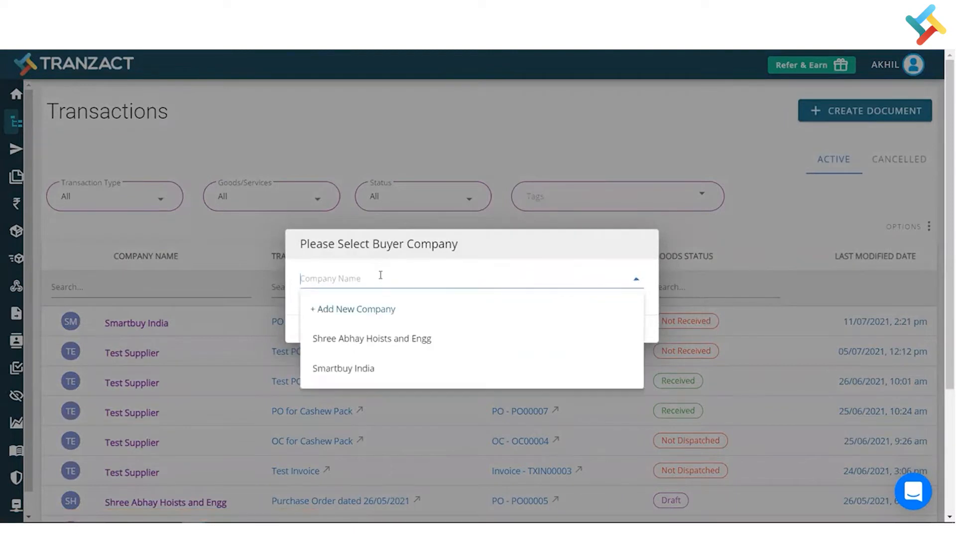
{"action": "mouse_move", "coordinate": [343, 367]}
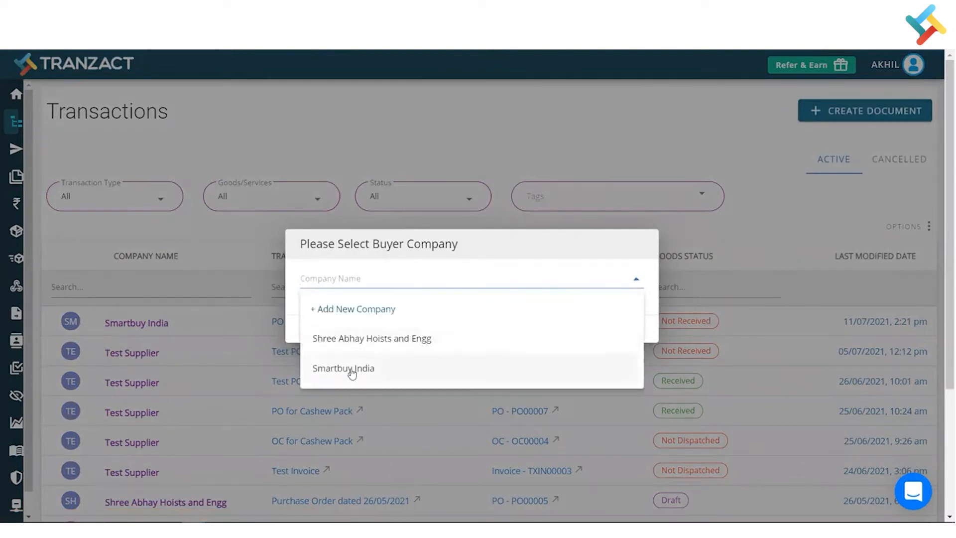
{"action": "left_click", "coordinate": [343, 368]}
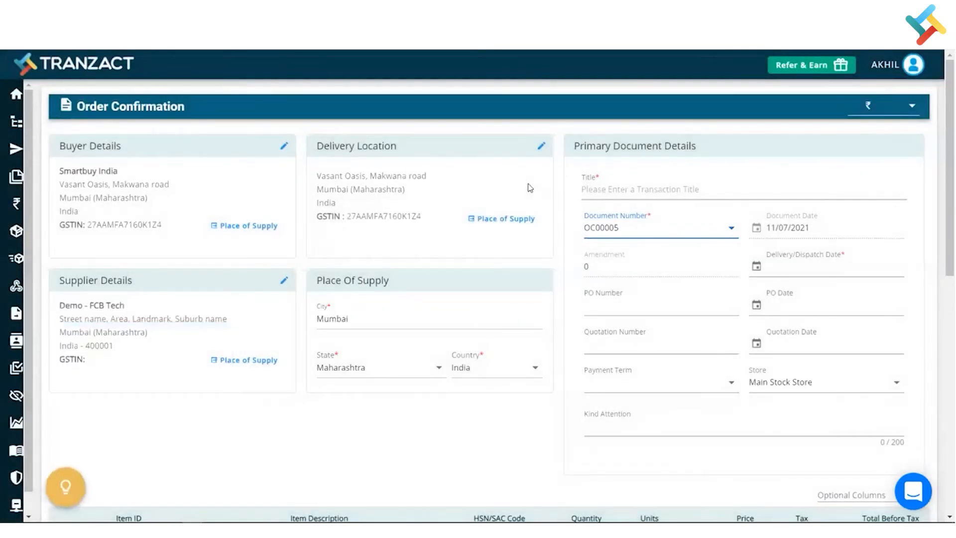
Title the order confirmation 'OC for Dry Fruit'
{"action": "left_click", "coordinate": [640, 227]}
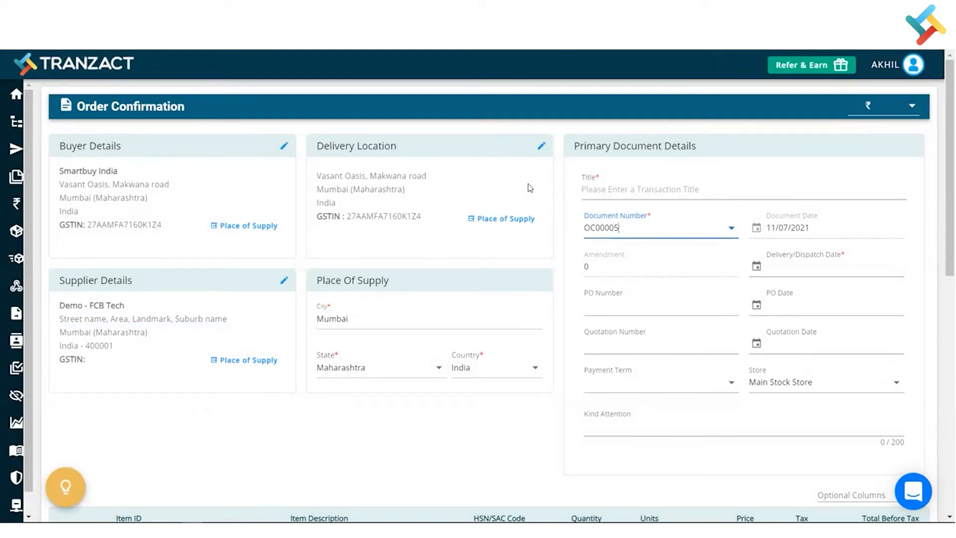
{"action": "left_click", "coordinate": [640, 189]}
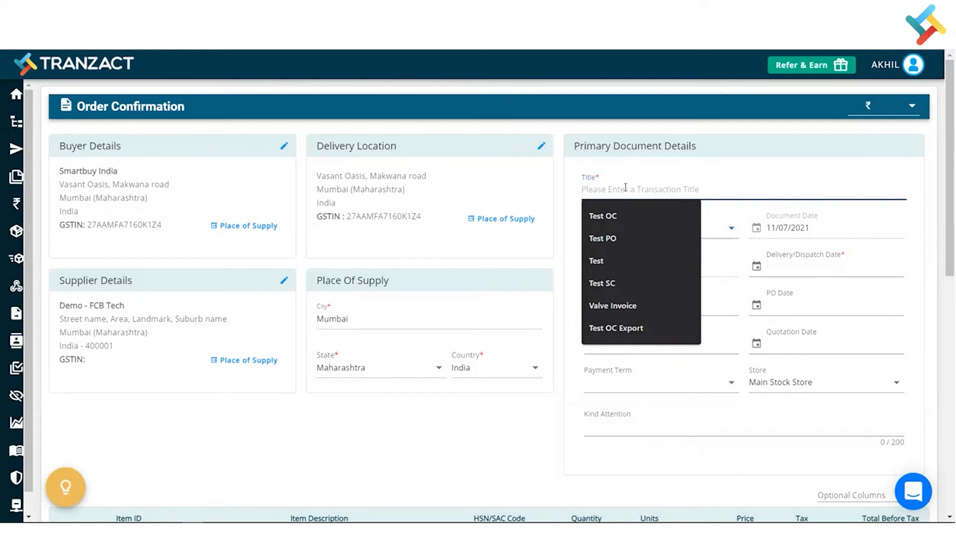
{"action": "type", "text": "OC for Dry"}
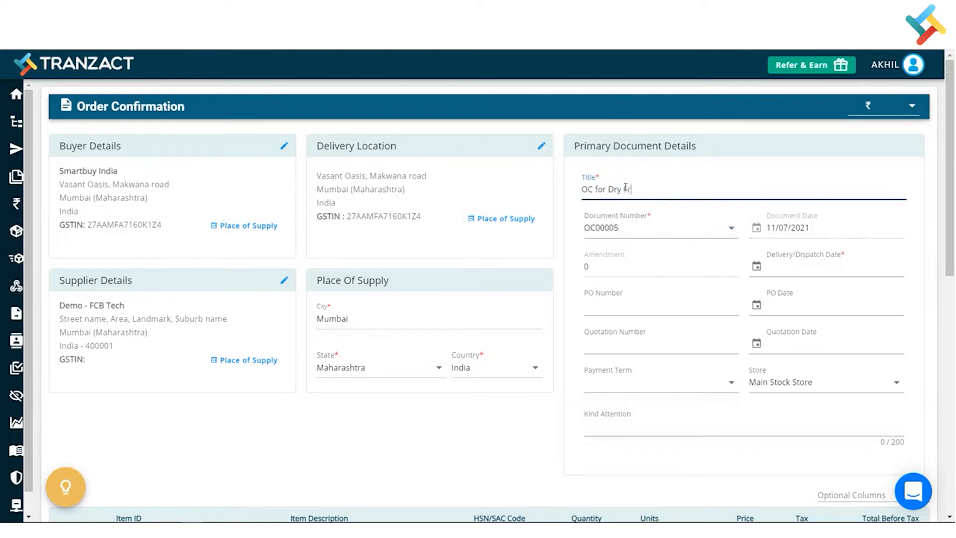
{"action": "type", "text": "Fruit"}
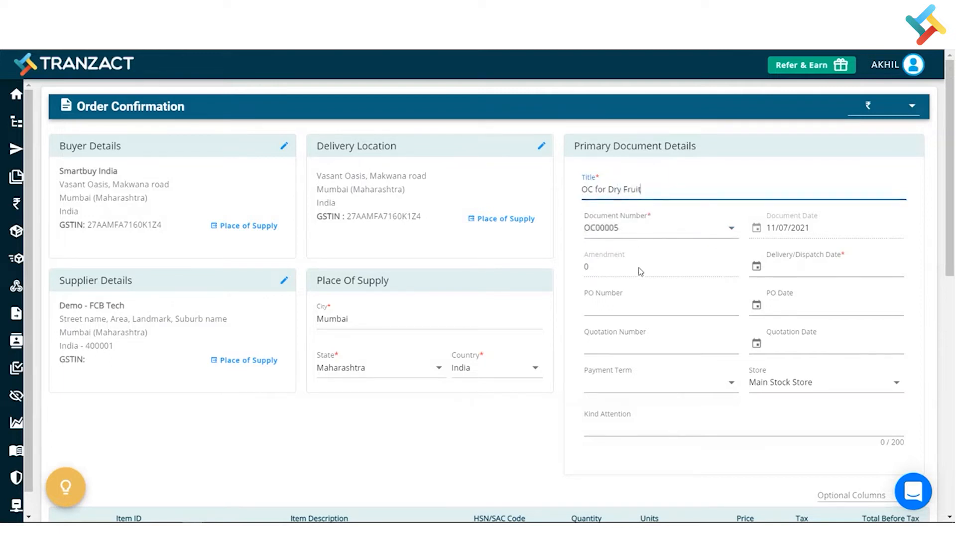
{"action": "scroll", "scroll_direction": "down", "scroll_amount": 3}
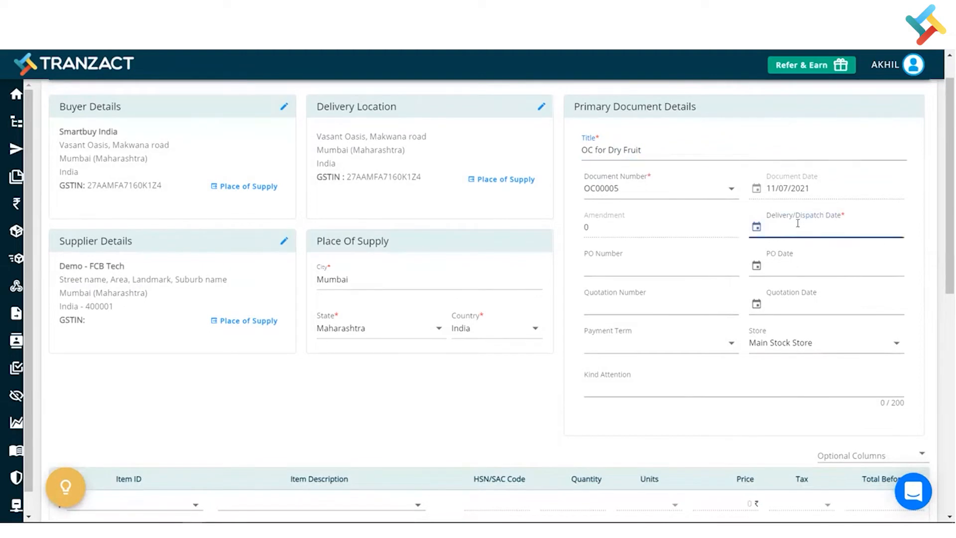
Set the delivery date to 22 July 2021
{"action": "left_click", "coordinate": [755, 226]}
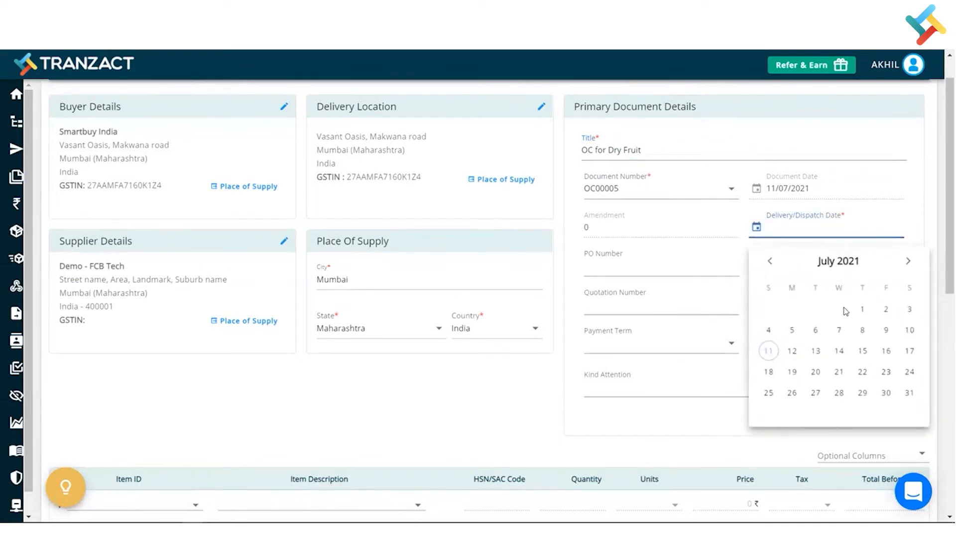
{"action": "mouse_move", "coordinate": [861, 371]}
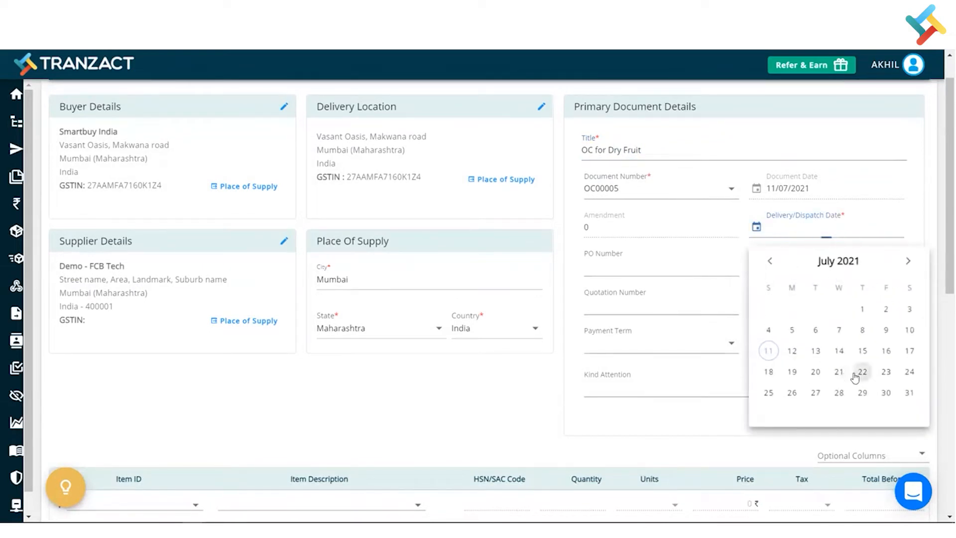
{"action": "left_click", "coordinate": [861, 372]}
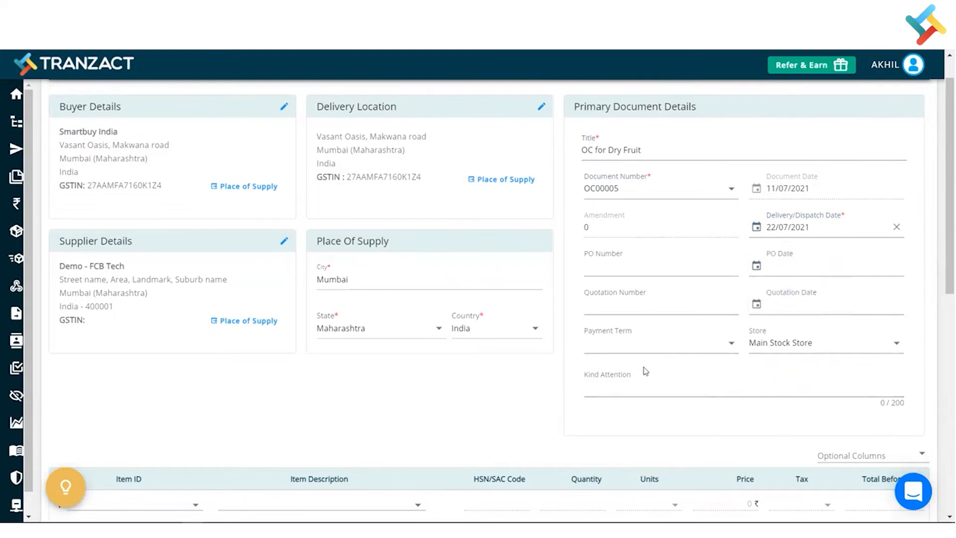
{"action": "scroll", "scroll_direction": "down", "scroll_amount": 3}
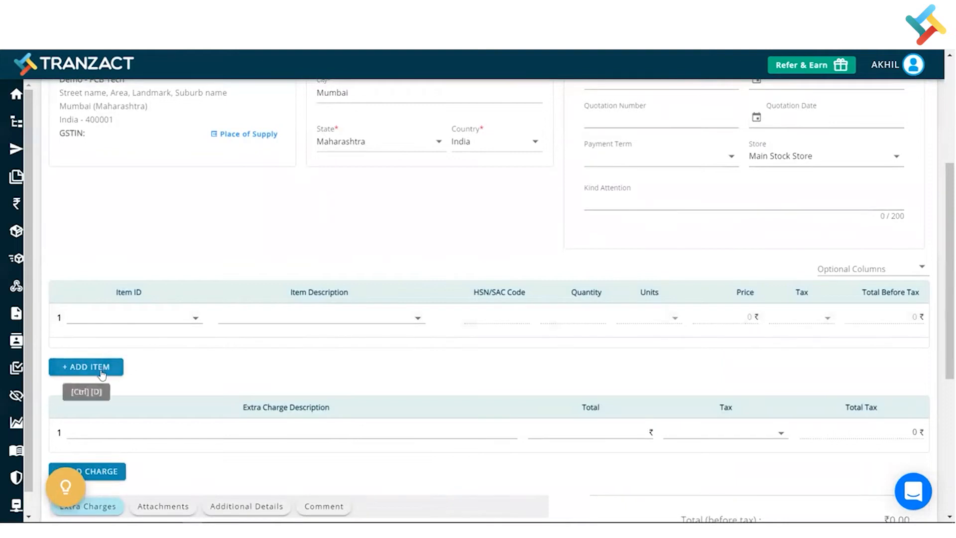
Add a second item row and select Cashew Pack below Raisins
{"action": "left_click", "coordinate": [86, 367]}
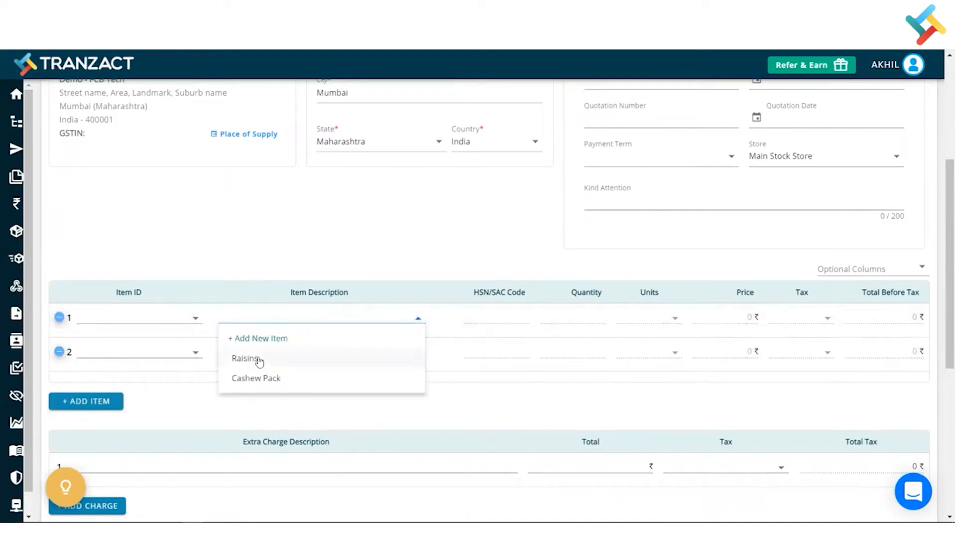
{"action": "left_click", "coordinate": [247, 358]}
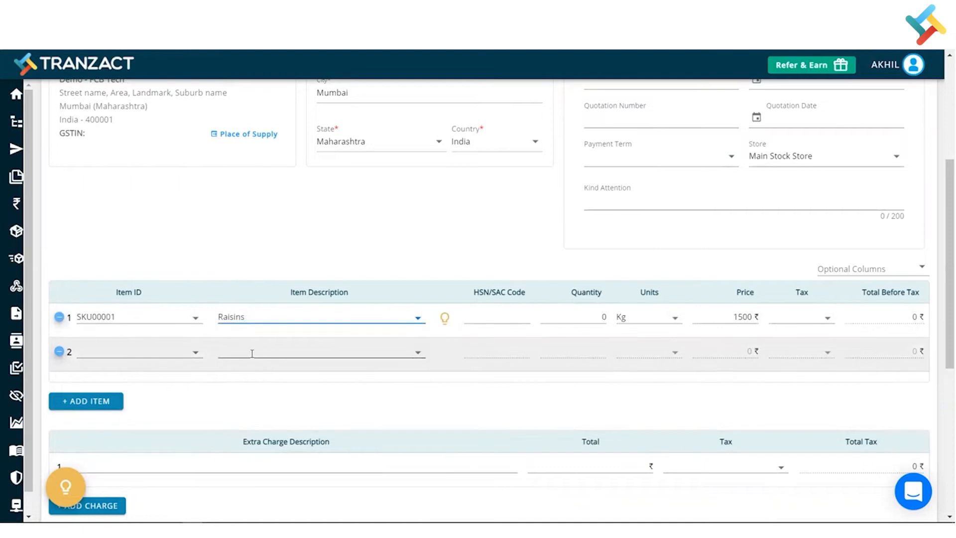
{"action": "left_click", "coordinate": [320, 353]}
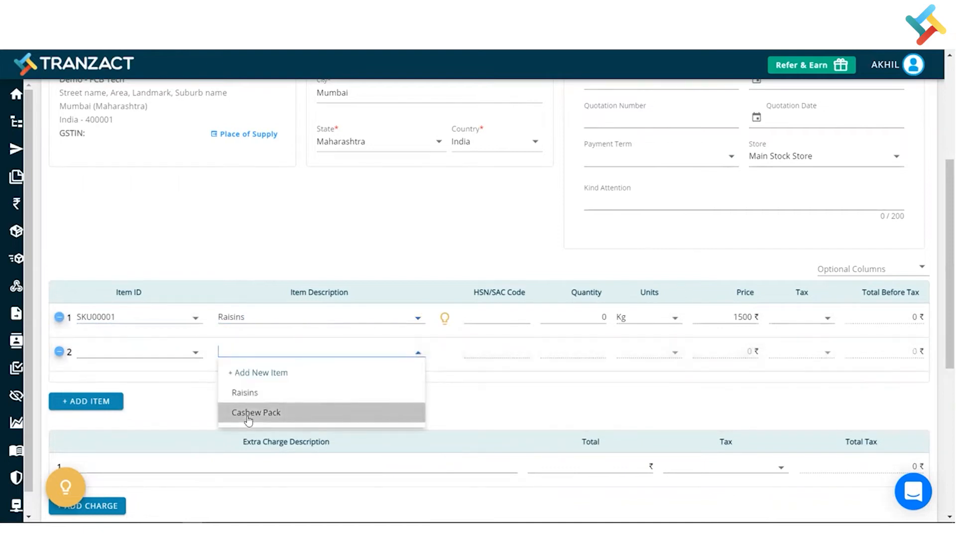
{"action": "left_click", "coordinate": [256, 412]}
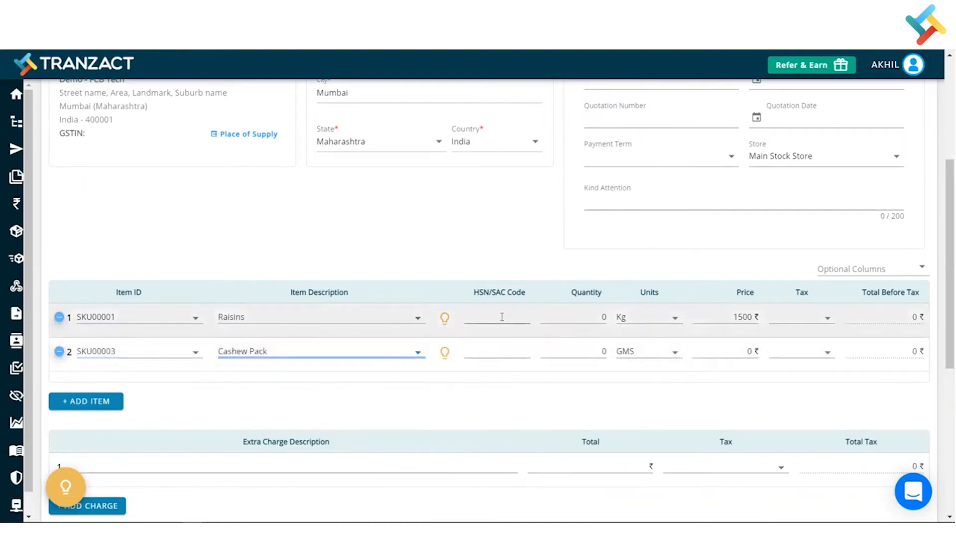
{"action": "left_click", "coordinate": [496, 316]}
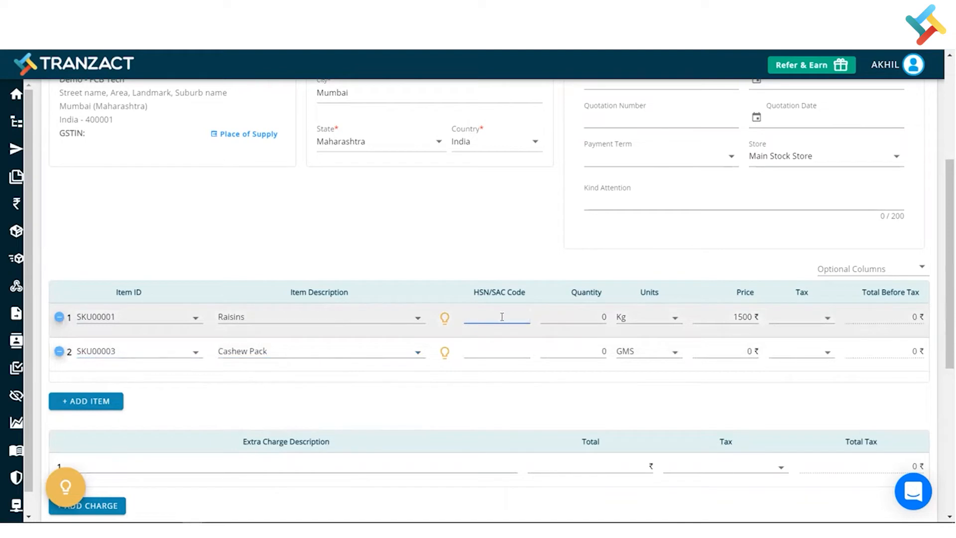
Enter HSN codes 867767 for Raisins and 876876 for Cashew Pack
{"action": "type", "text": "867767"}
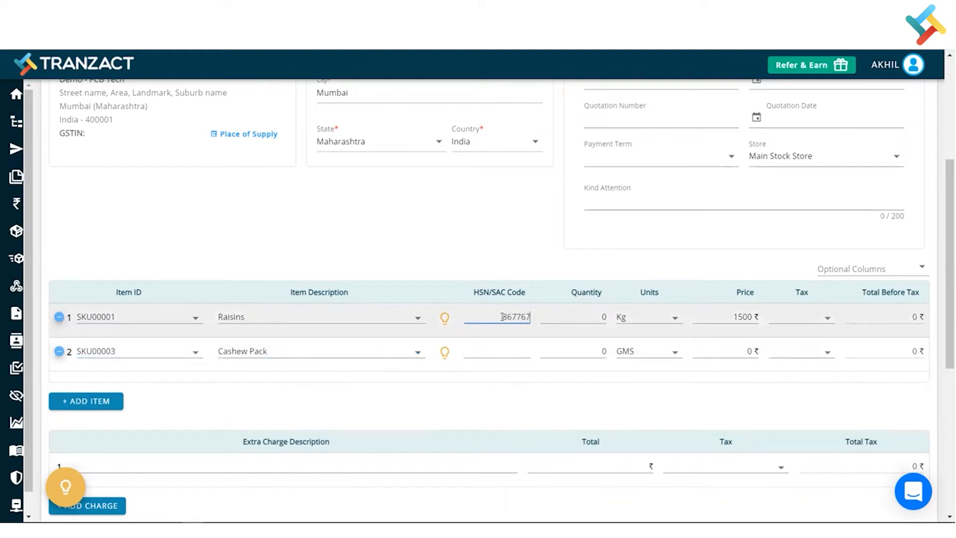
{"action": "left_click", "coordinate": [497, 351]}
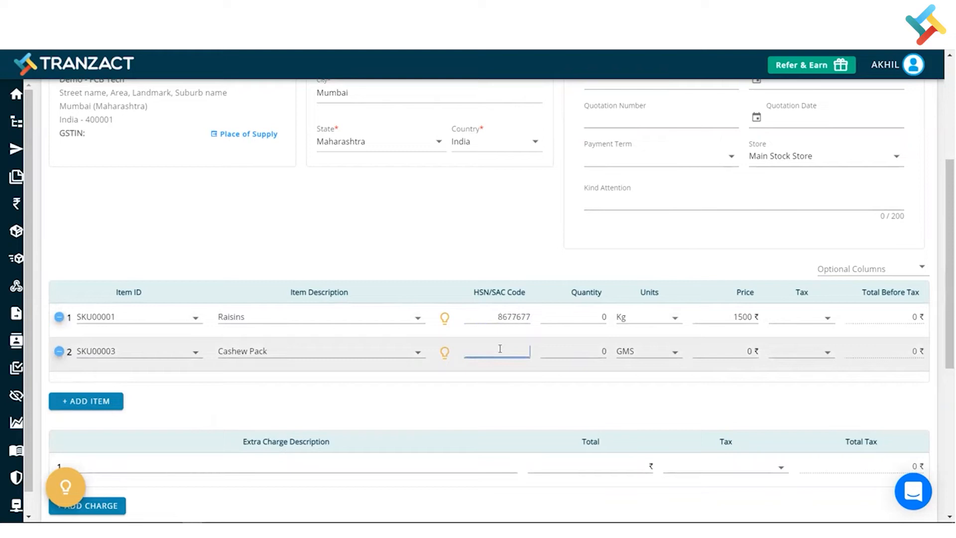
{"action": "type", "text": "8768766"}
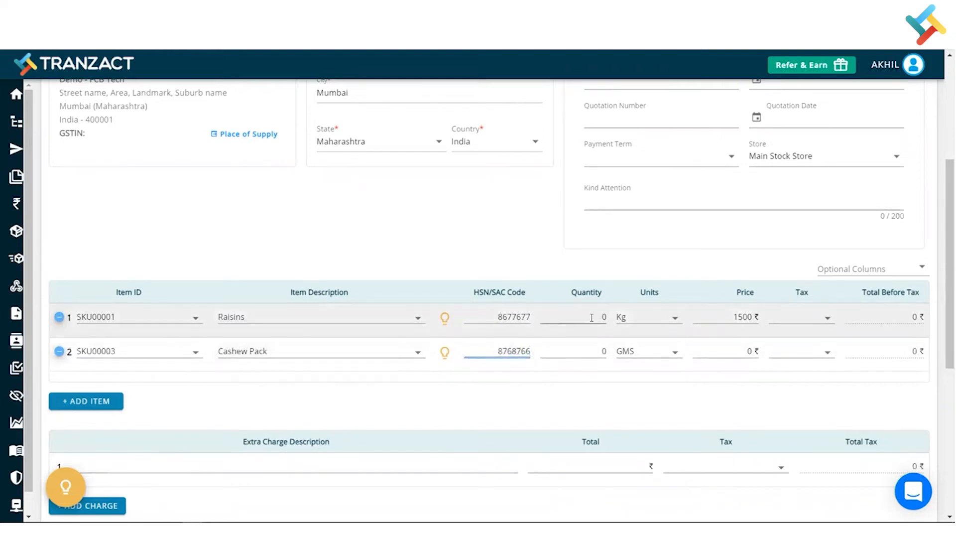
Set quantities to 200 Kg Raisins and 3000 GMS Cashew Pack at ₹250
{"action": "type", "text": "200"}
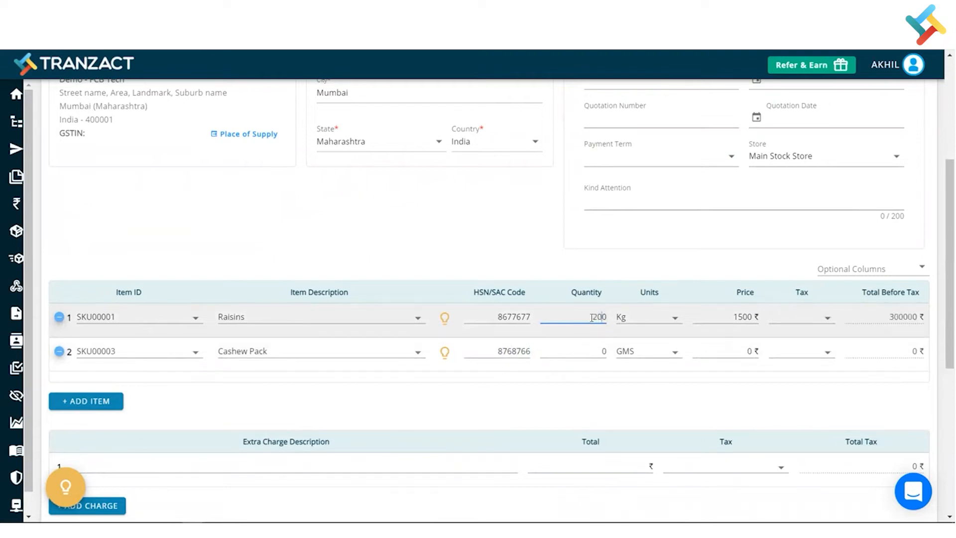
{"action": "left_click", "coordinate": [572, 351]}
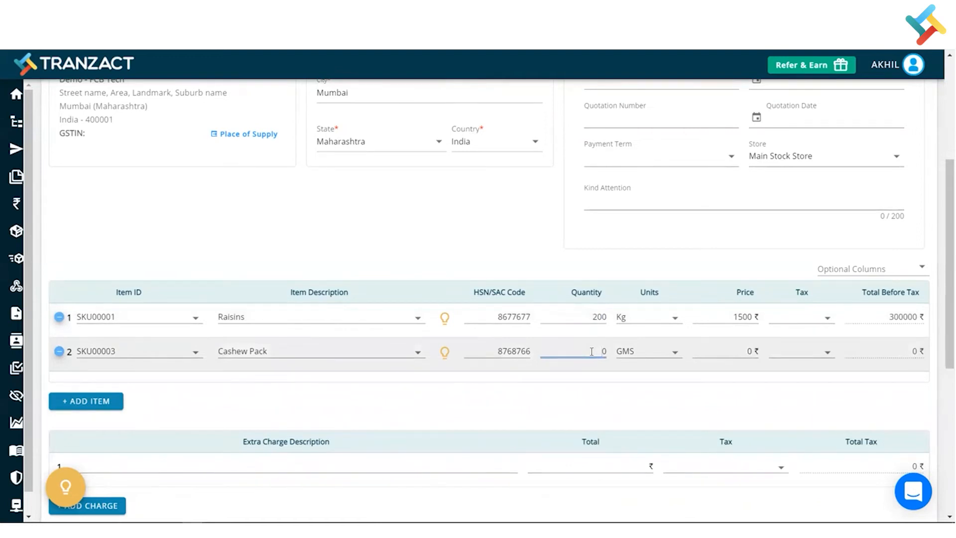
{"action": "type", "text": "1000"}
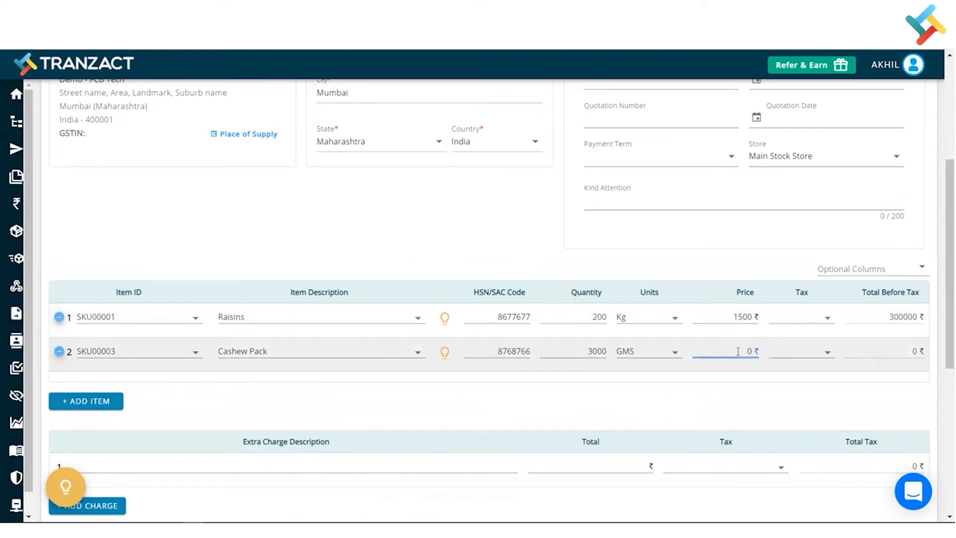
{"action": "type", "text": "20"}
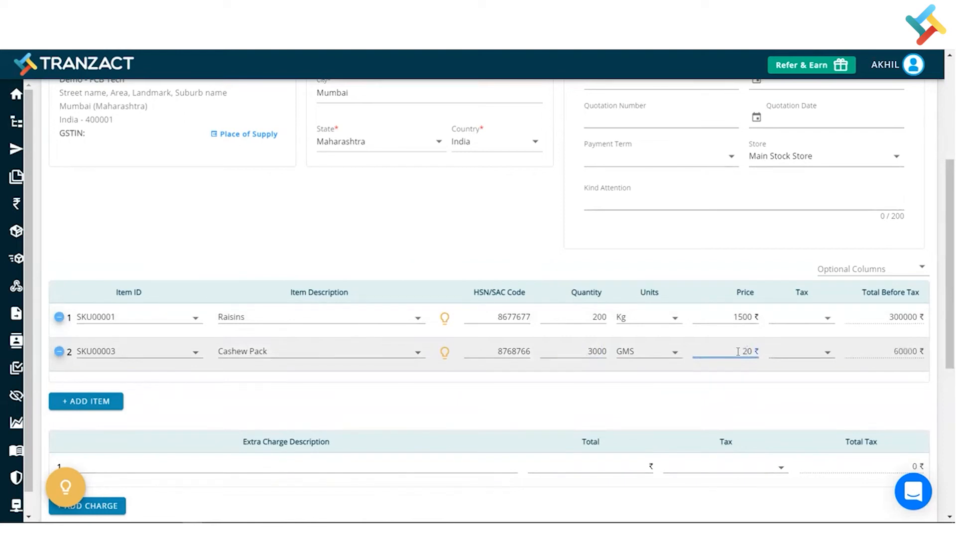
{"action": "type", "text": "2500"}
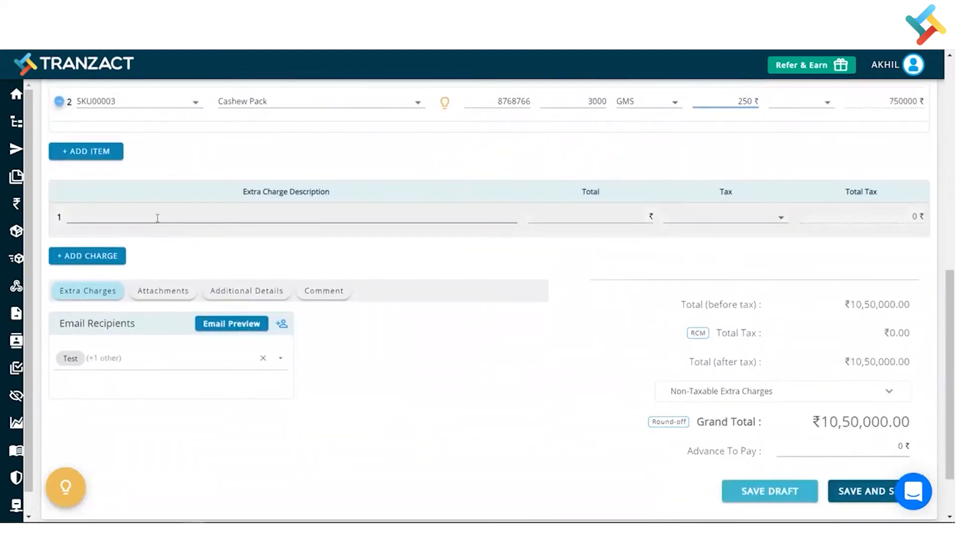
{"action": "mouse_move", "coordinate": [233, 228]}
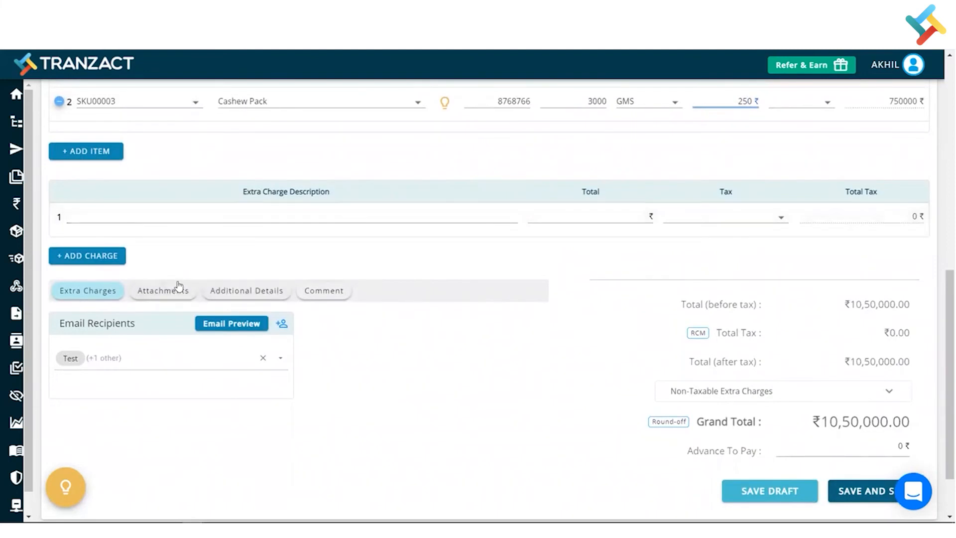
{"action": "mouse_move", "coordinate": [567, 325]}
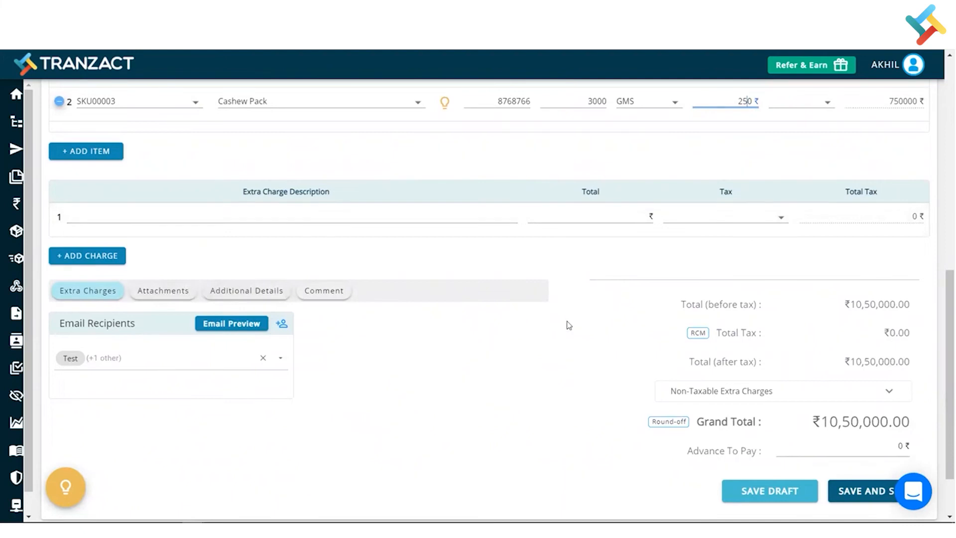
Enter a 600000 advance payment and save and send order confirmation OC00005
{"action": "scroll", "scroll_direction": "down", "scroll_amount": 3}
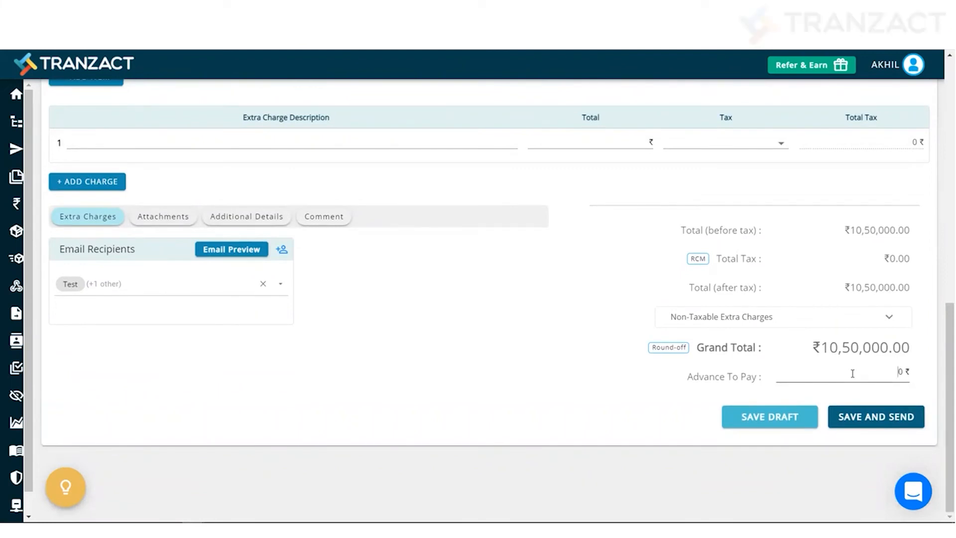
{"action": "type", "text": "600000"}
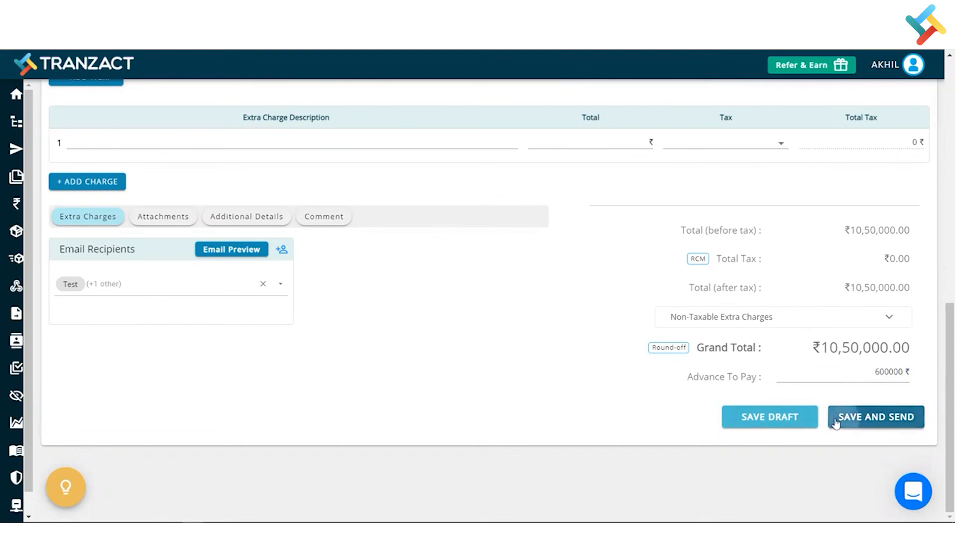
{"action": "left_click", "coordinate": [876, 416]}
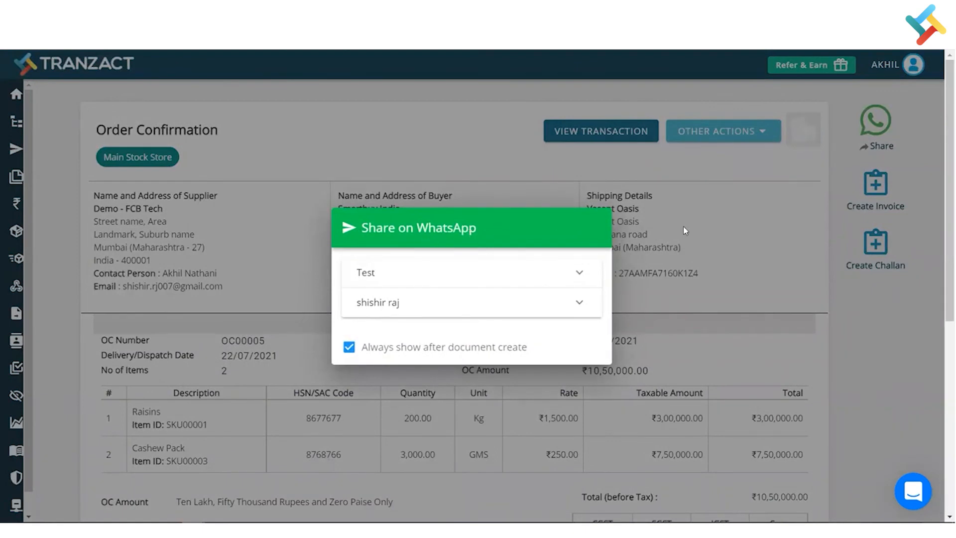
{"action": "mouse_move", "coordinate": [513, 170]}
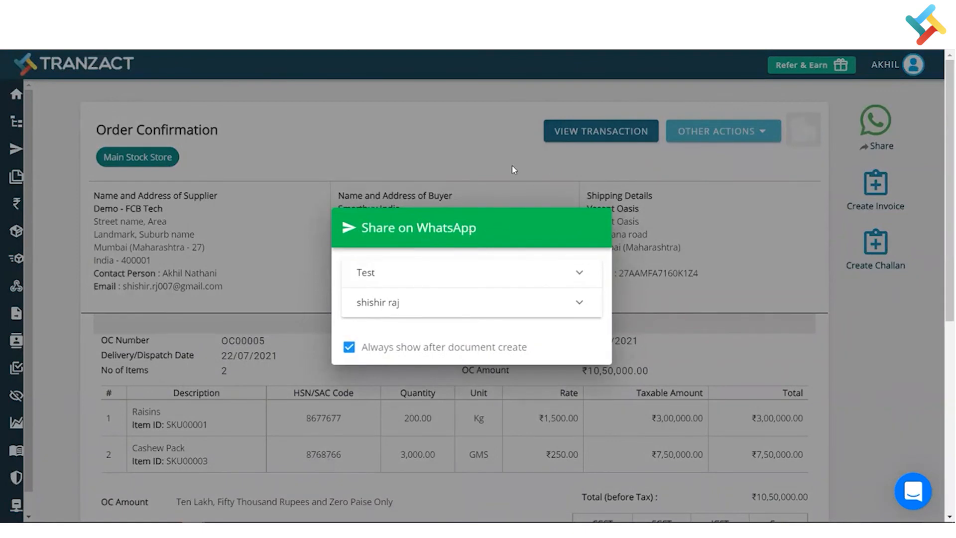